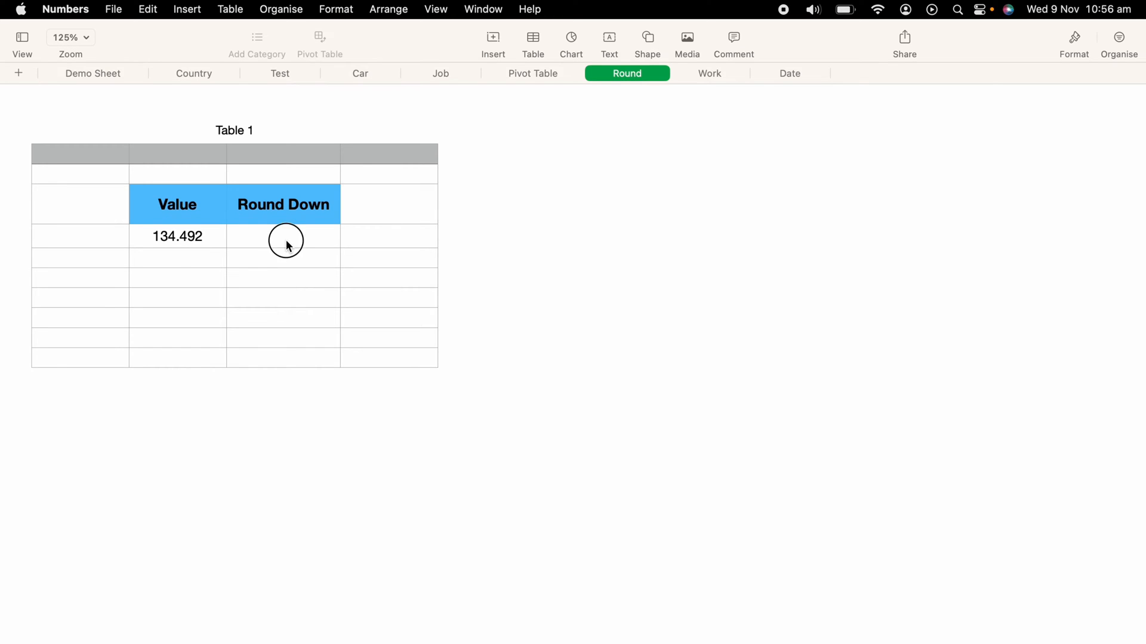
Begin a formula in C4 and type ROUND to list the ROUND-family functions
click(285, 241)
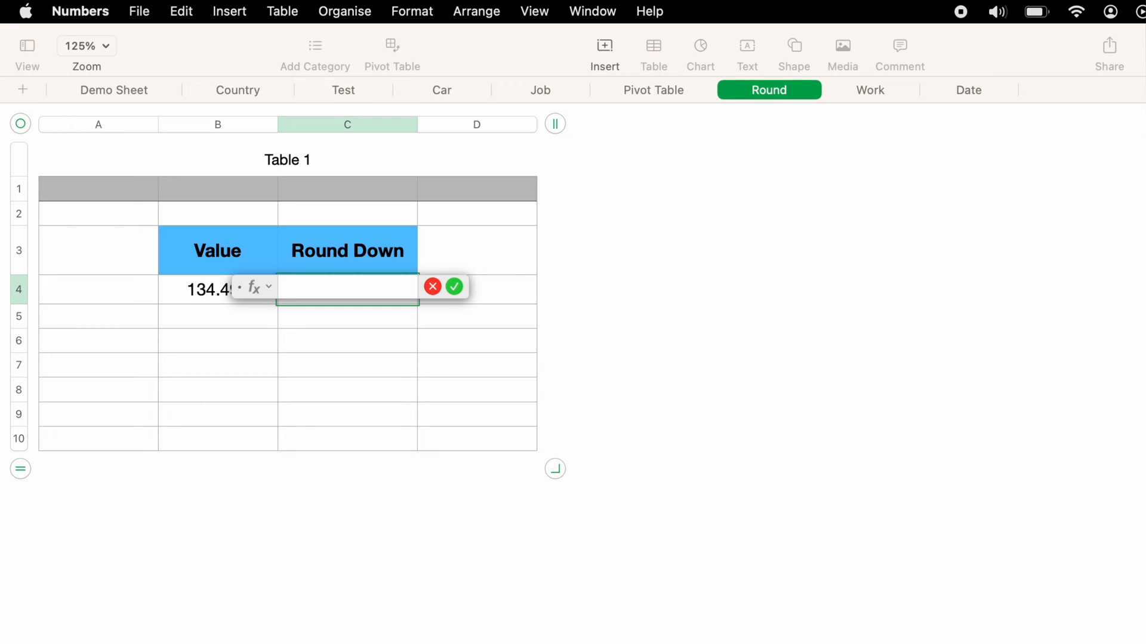
text(ROUND)
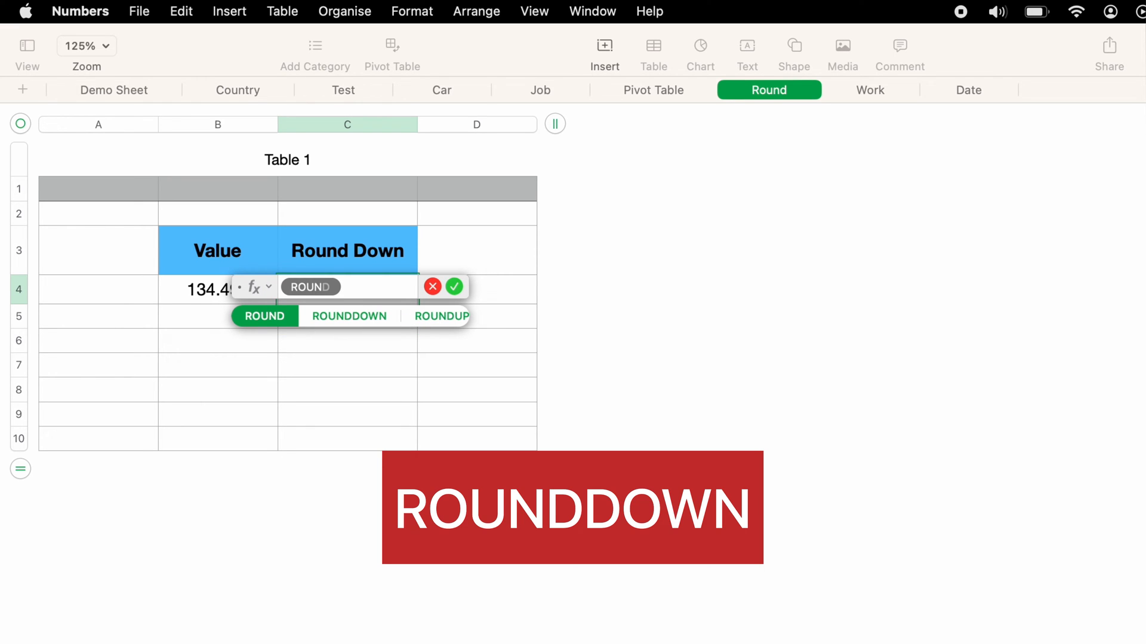
Build ROUNDDOWN(B4, 1) in C4 so 134.492 shows as 134.4
click(349, 315)
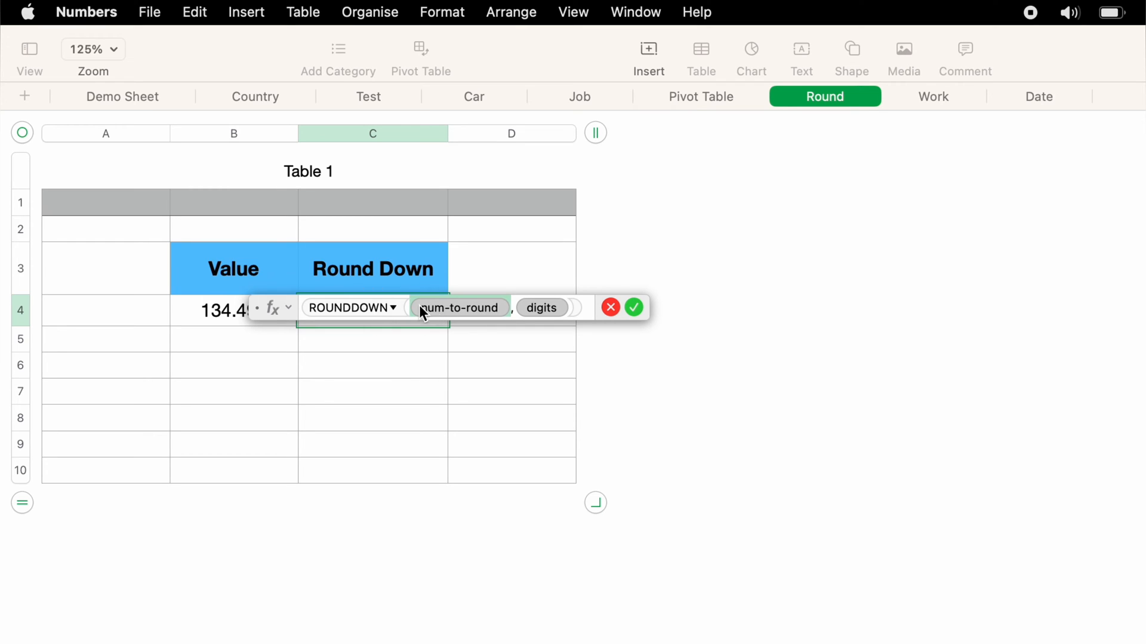
mouse_move(217, 319)
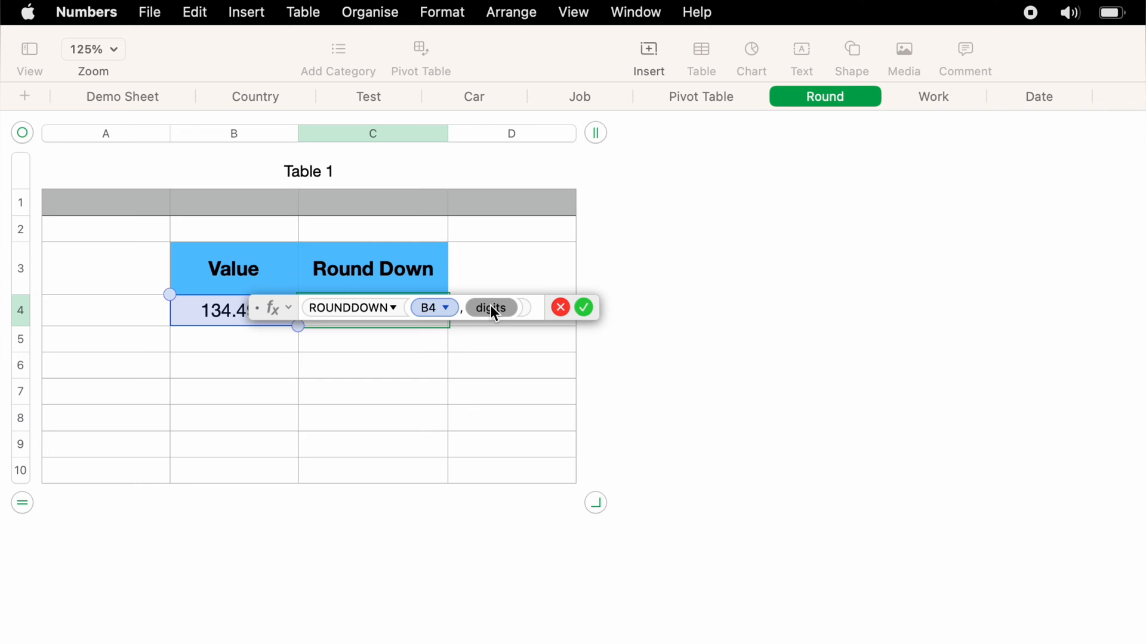
click(491, 306)
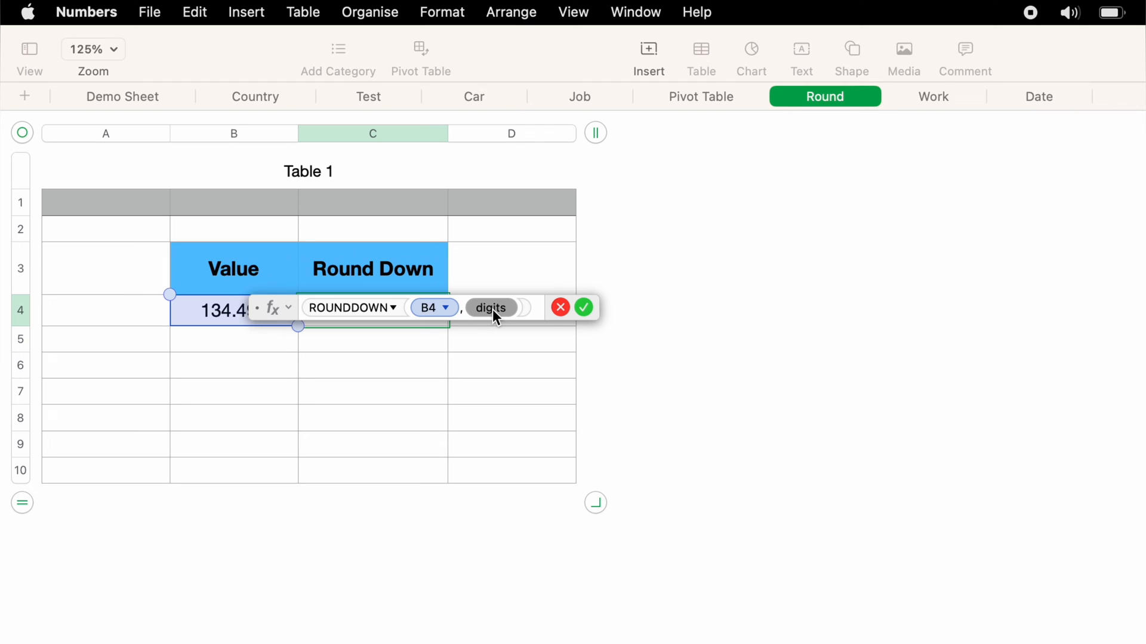
text(1)
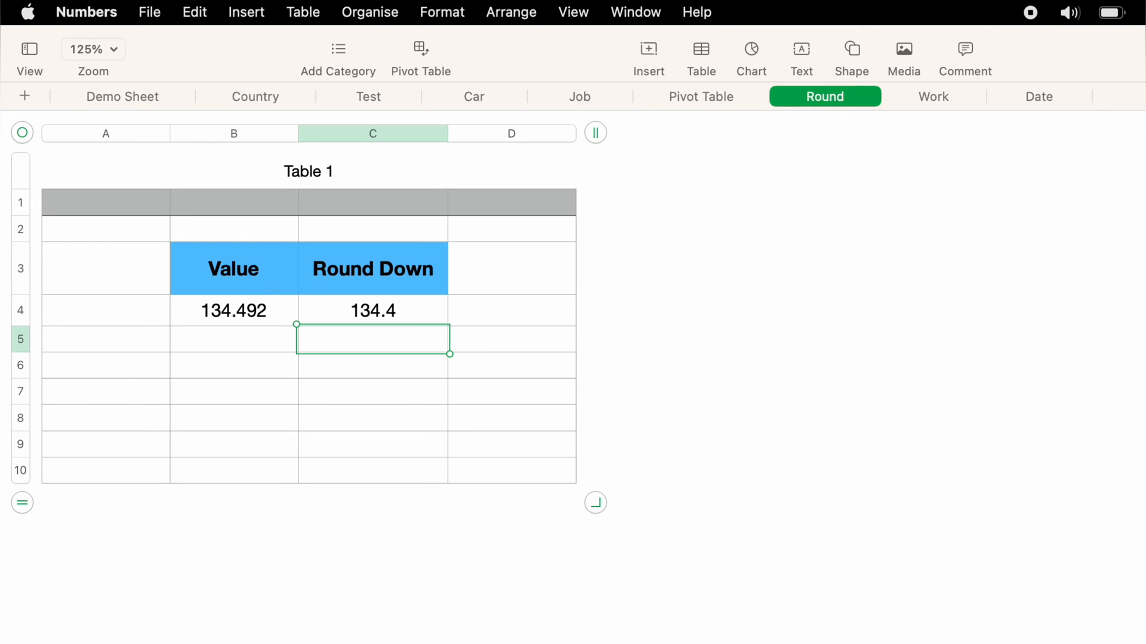
mouse_move(496, 319)
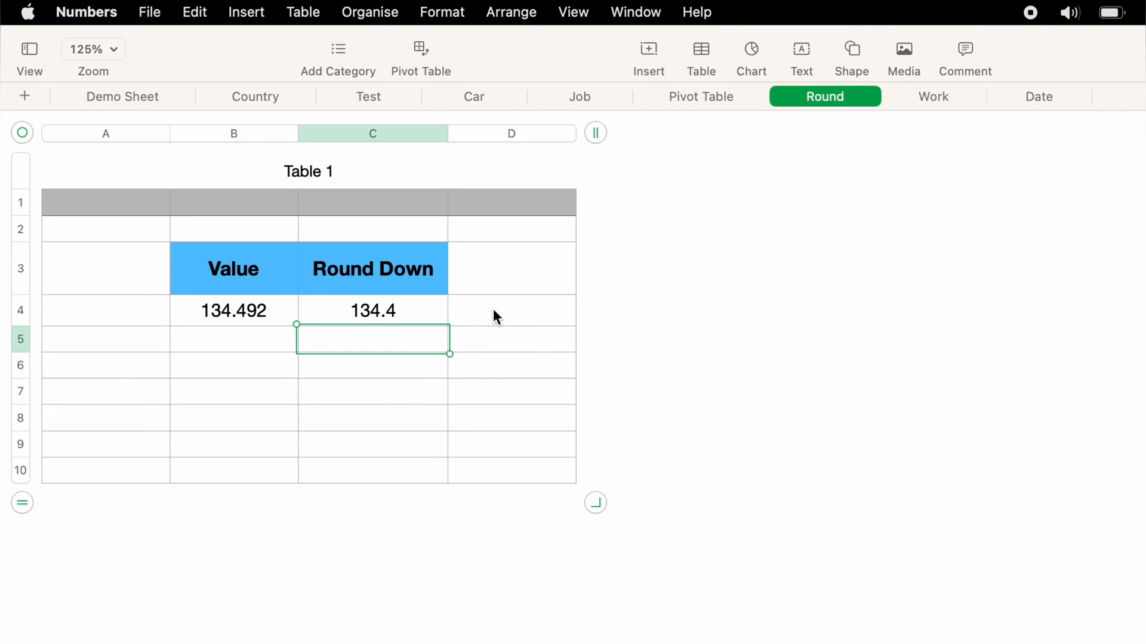
mouse_move(496, 327)
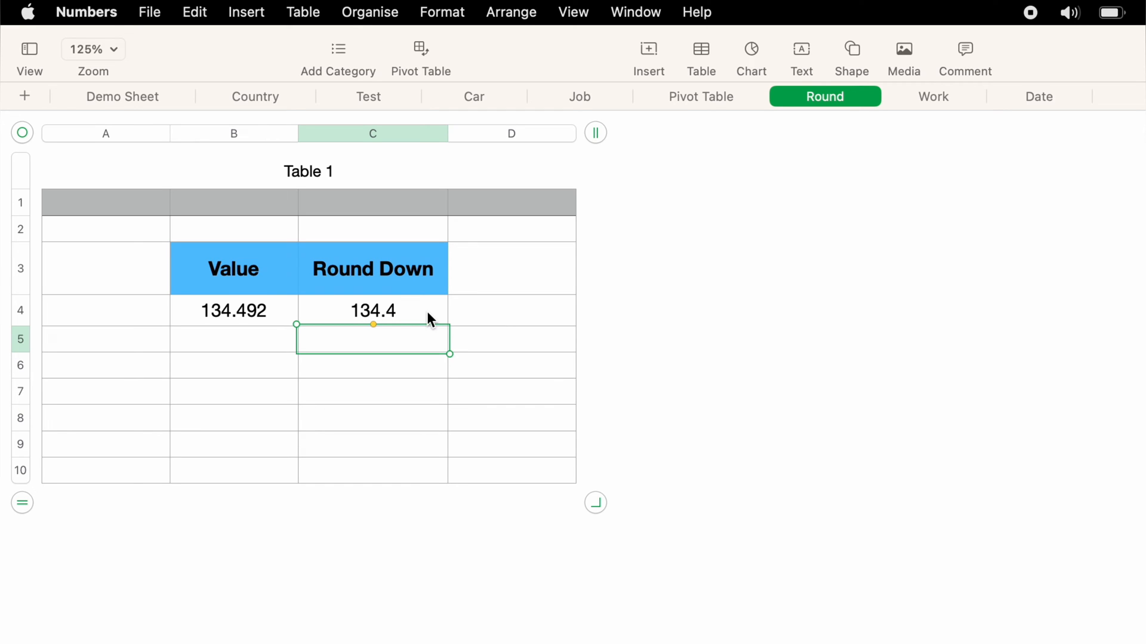
Change the ROUNDDOWN digits to 2 so C4 shows 134.49
double_click(373, 311)
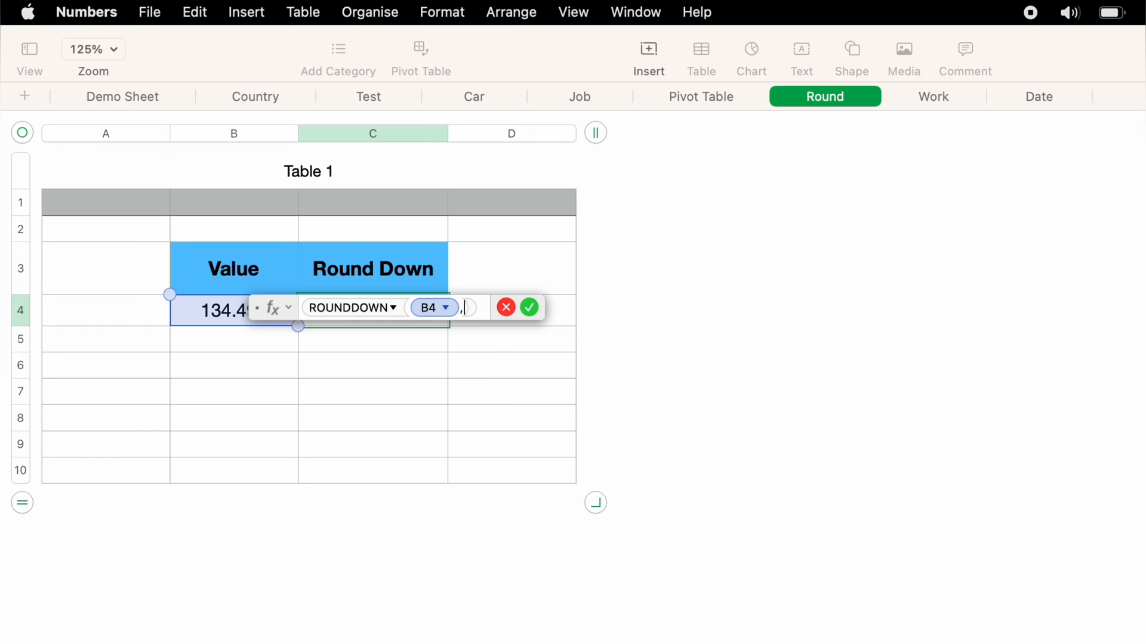
text(2)
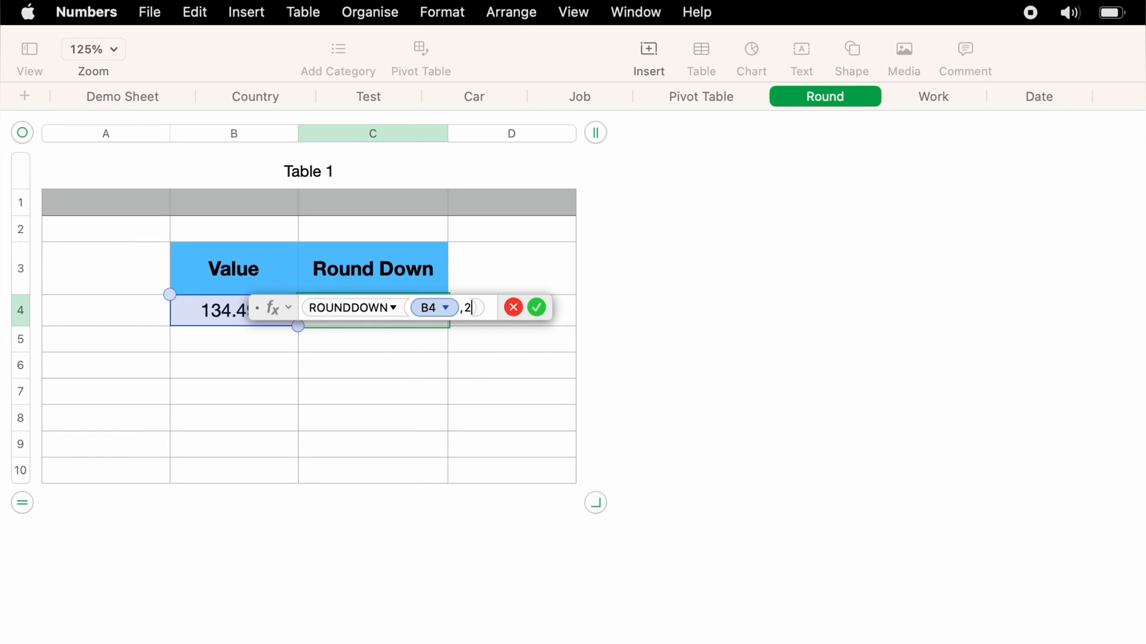
click(535, 307)
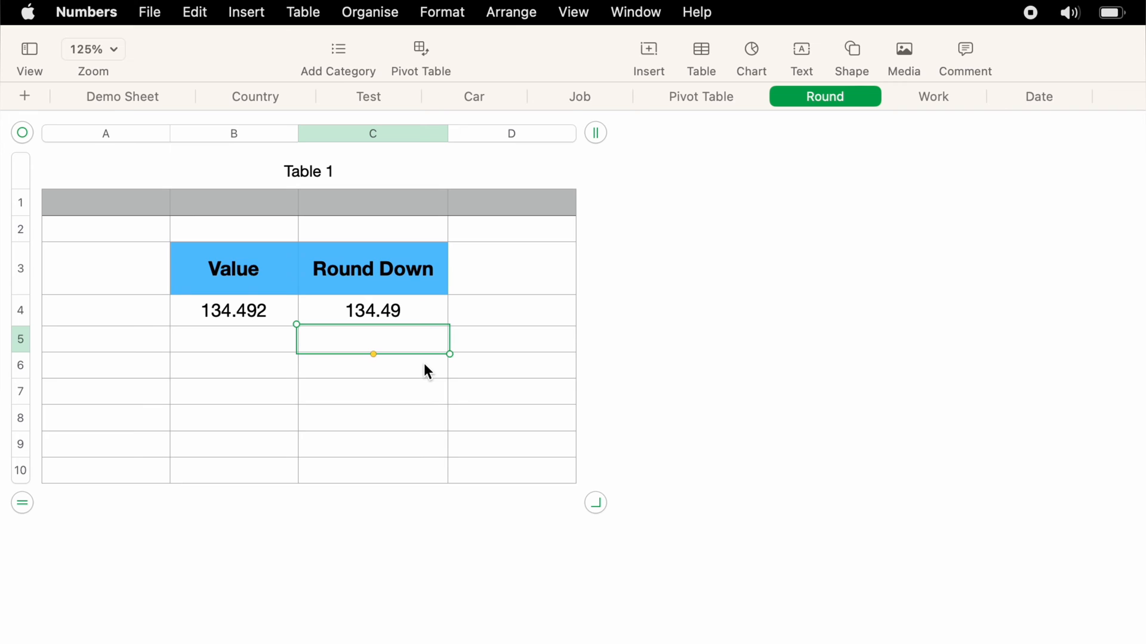
mouse_move(423, 365)
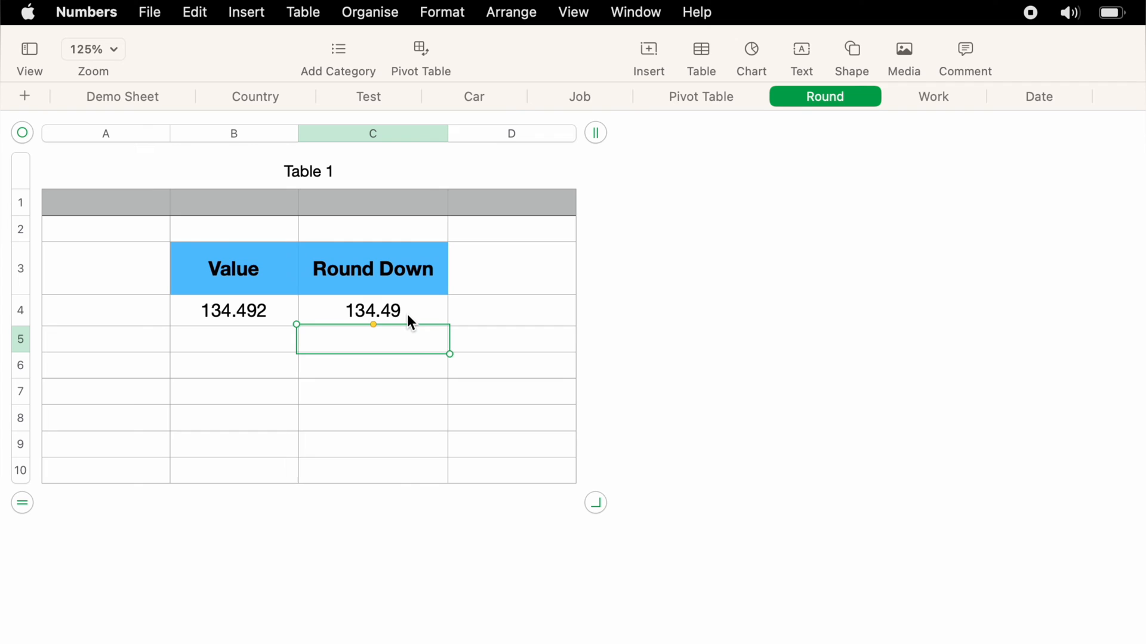
Change the ROUNDDOWN digits to 0 so C4 shows 134
double_click(372, 310)
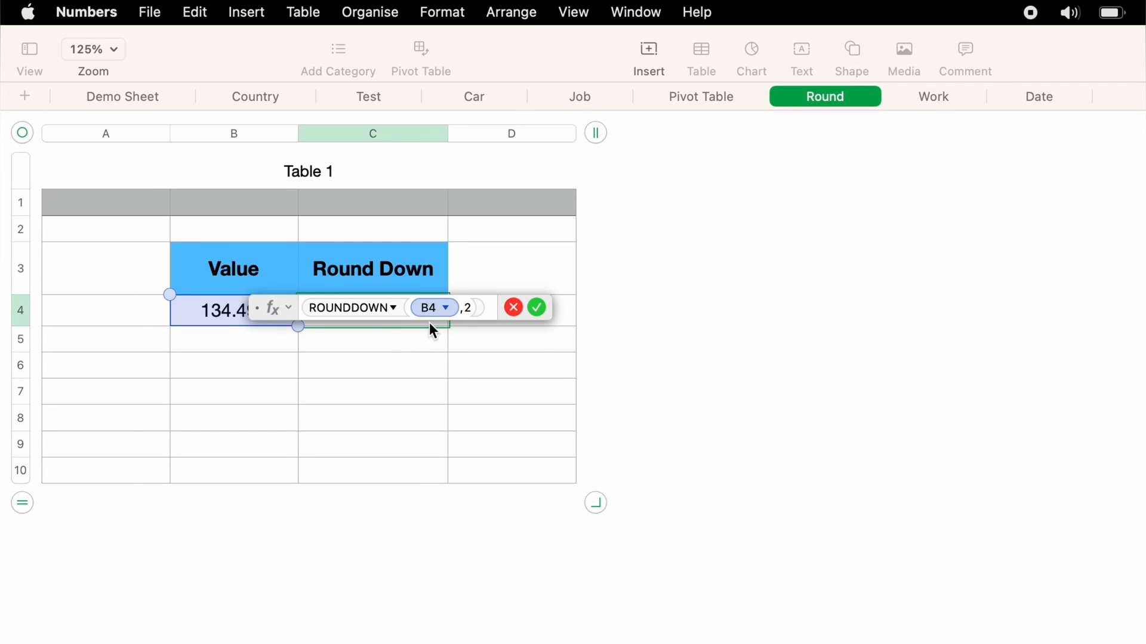
mouse_move(470, 391)
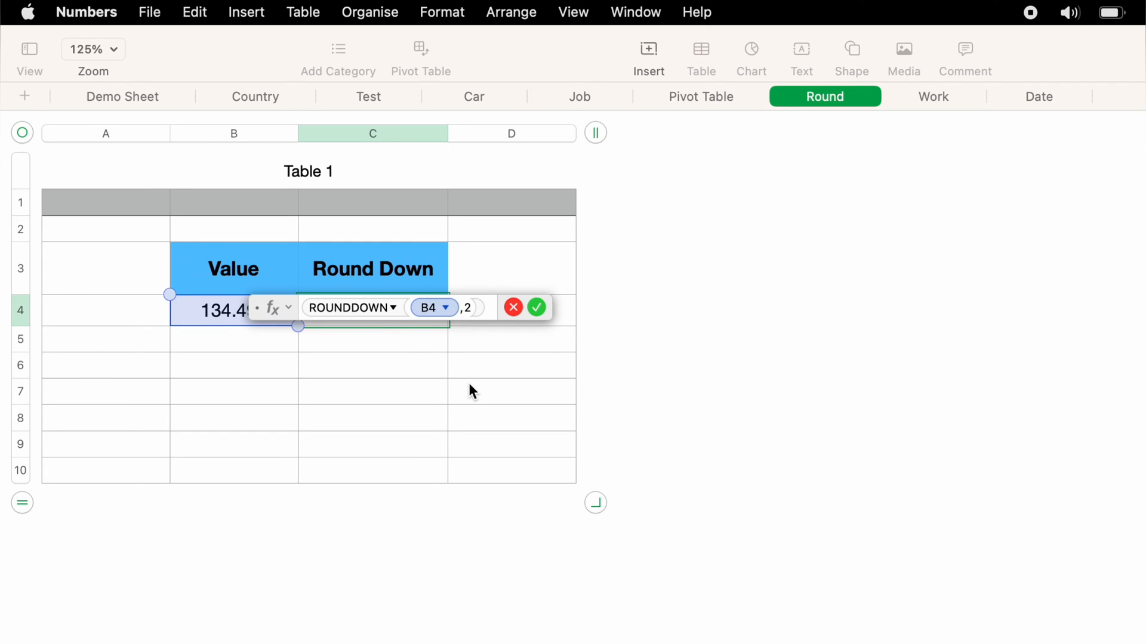
text(0)
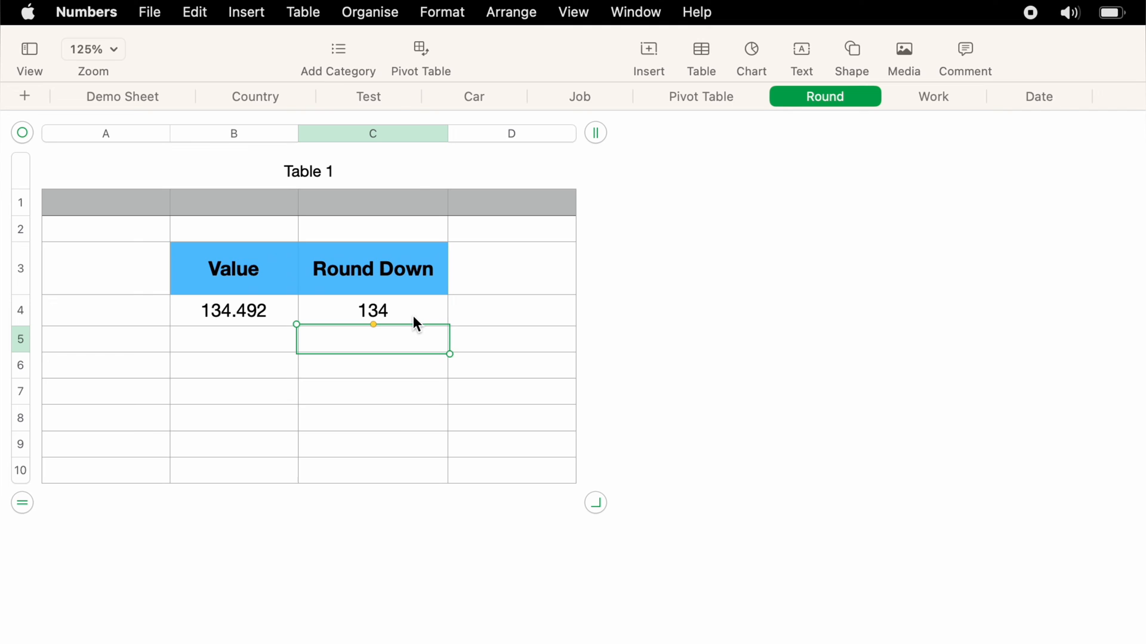
Change the ROUNDDOWN digits to -1 so C4 rounds down to 130
double_click(372, 311)
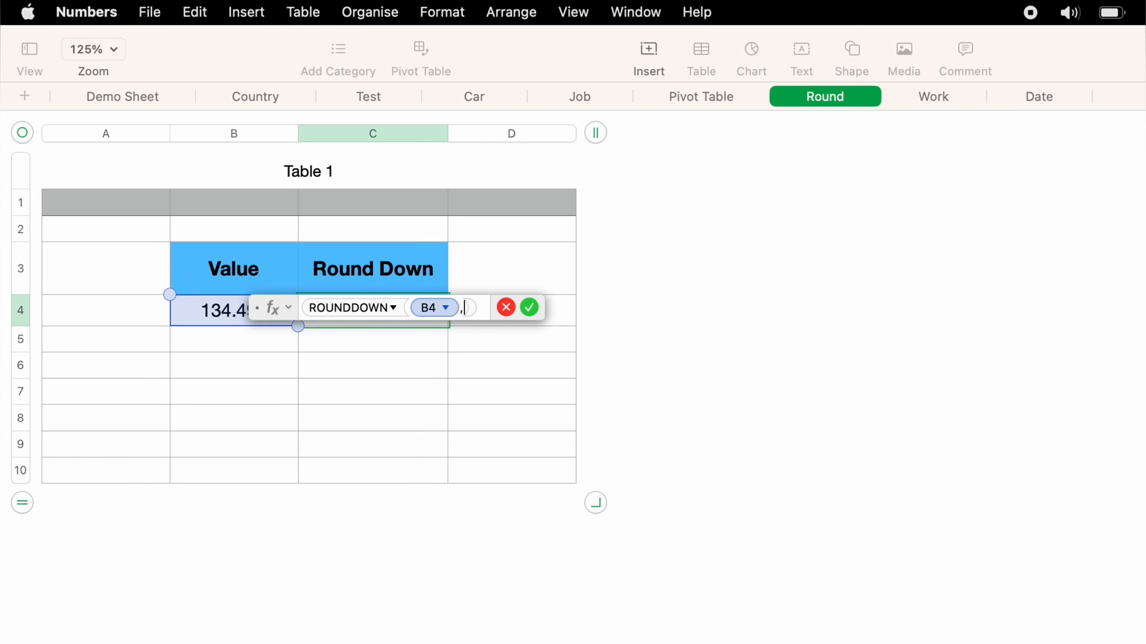
text(-)
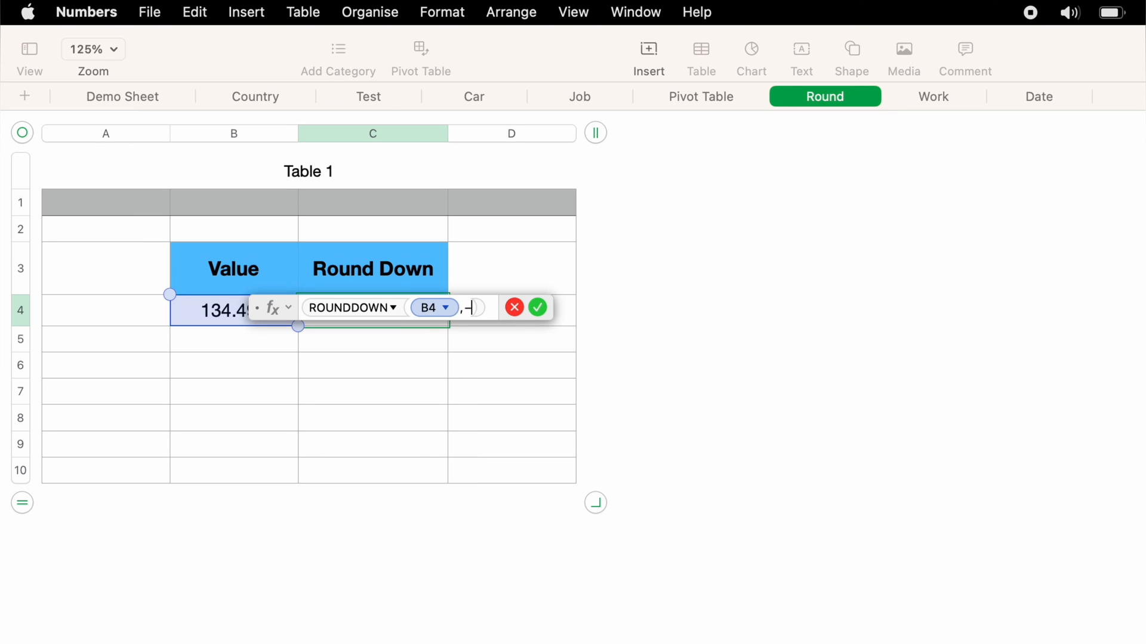
text(1)
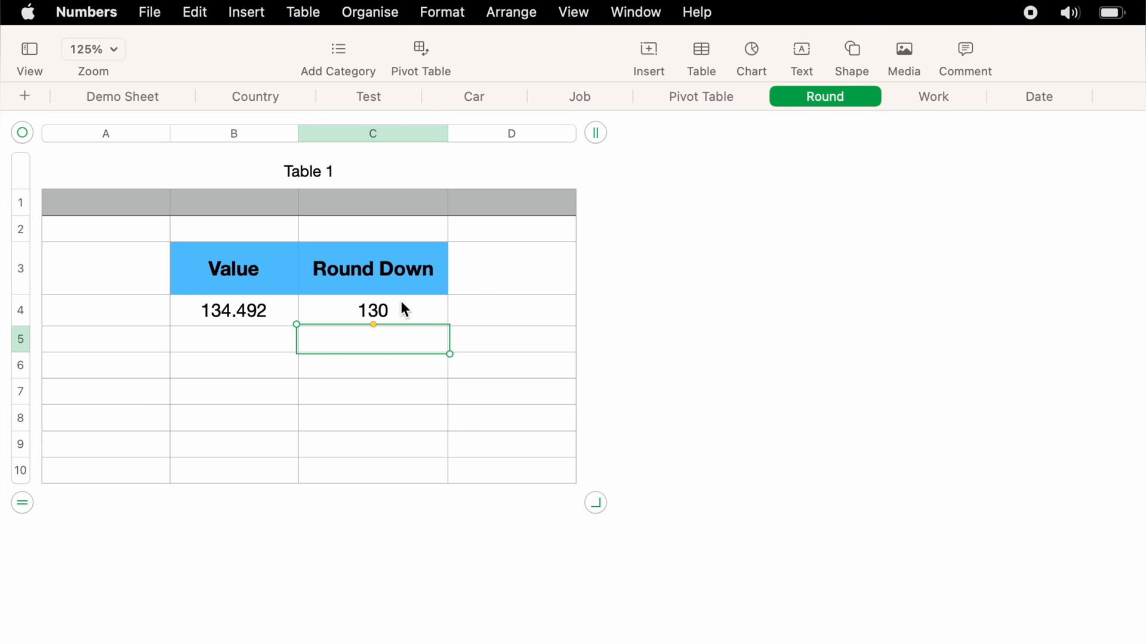
Change the ROUNDDOWN digits to -2 to round 134.492 down to the nearest hundred
double_click(373, 310)
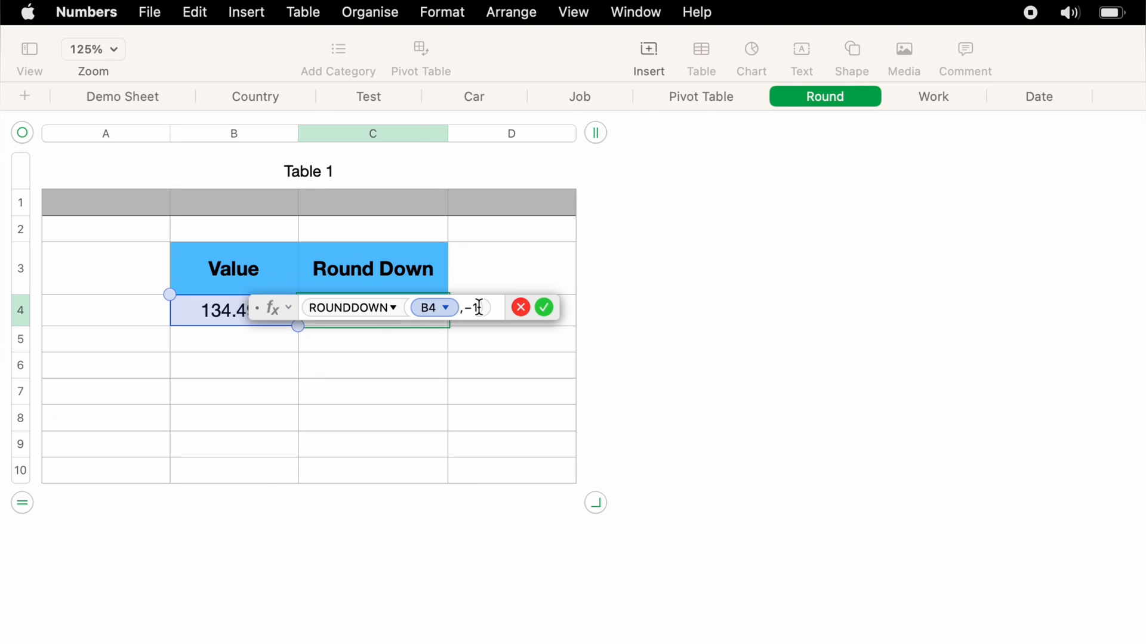
text(2)
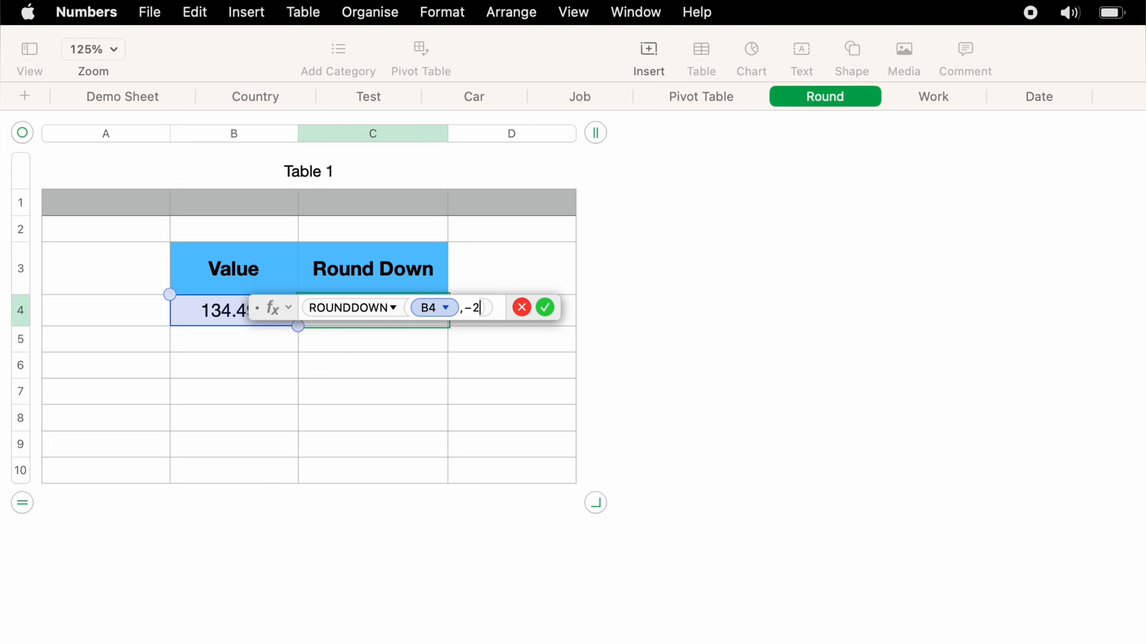